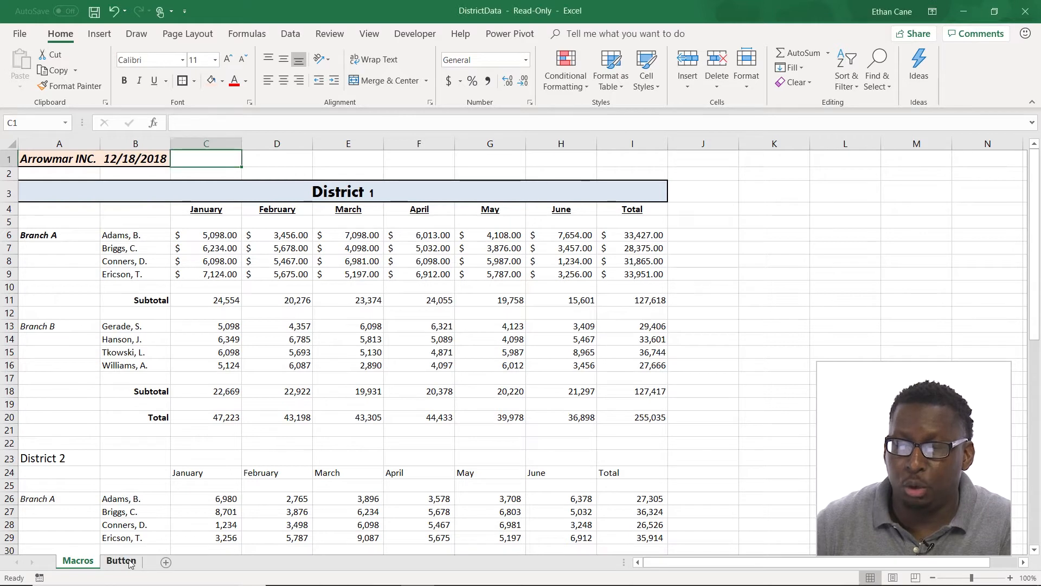
Switch to the Button worksheet of DistrictData
left_click(121, 560)
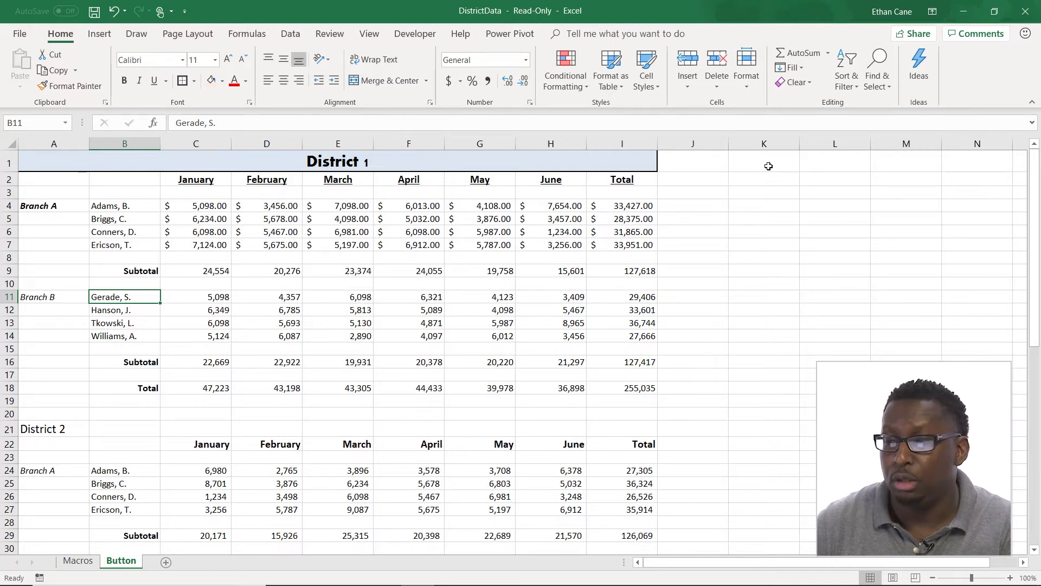
Add a Button (Form Control) from the Developer Insert controls and draw it on the sheet
left_click(415, 33)
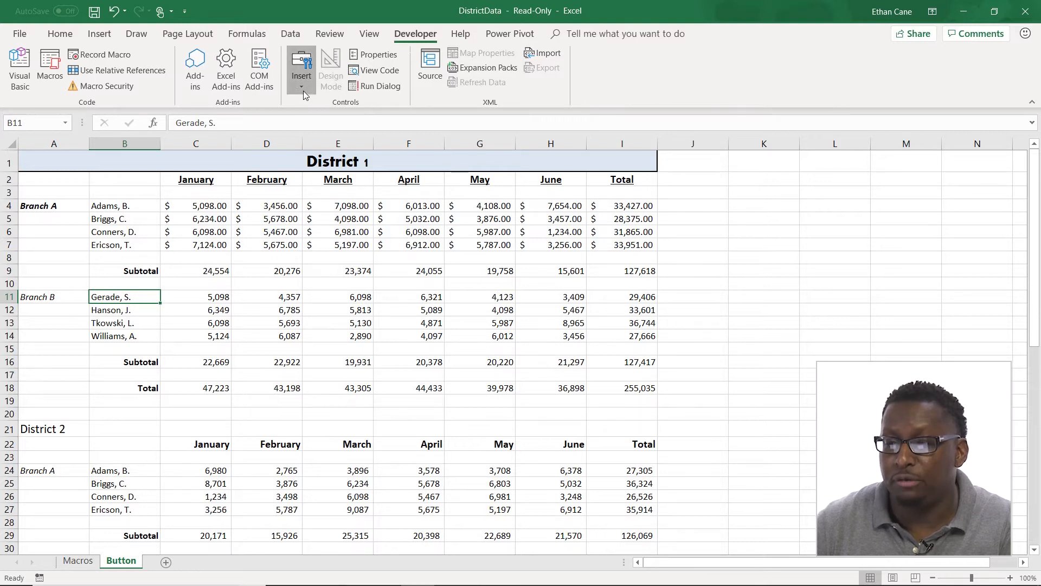
left_click(301, 68)
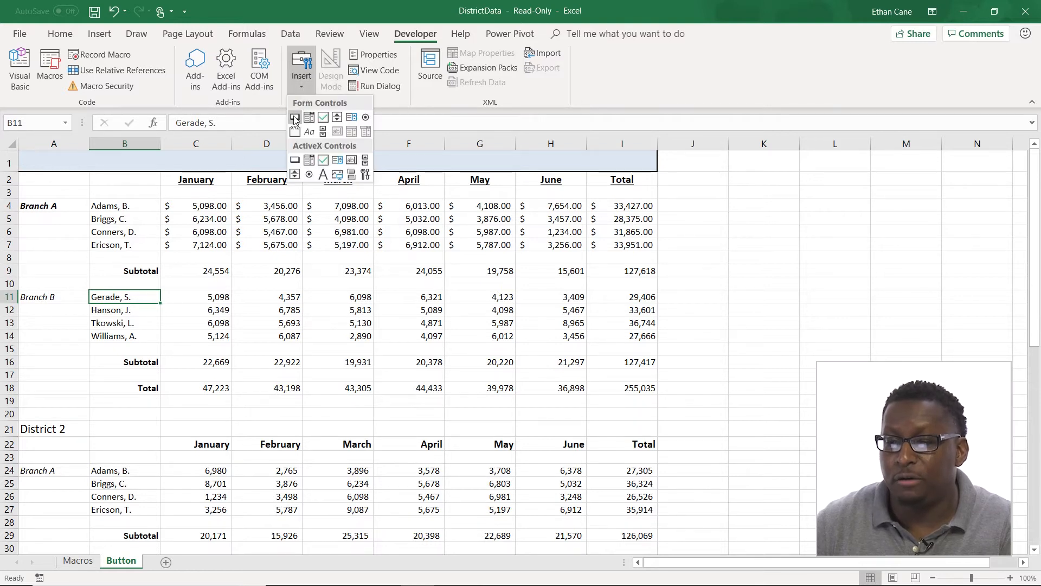
mouse_move(295, 117)
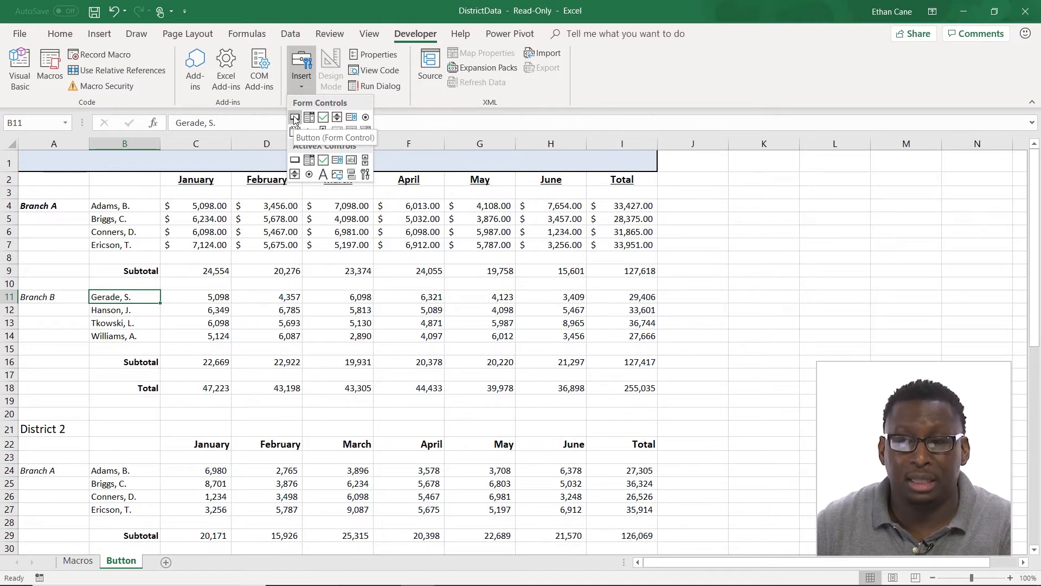
left_click(295, 117)
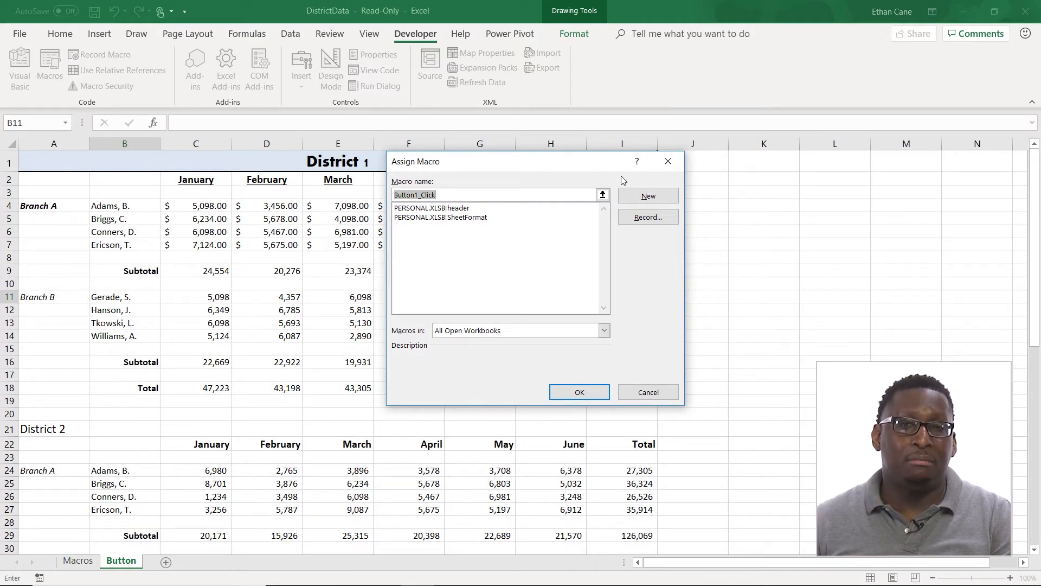
mouse_move(563, 178)
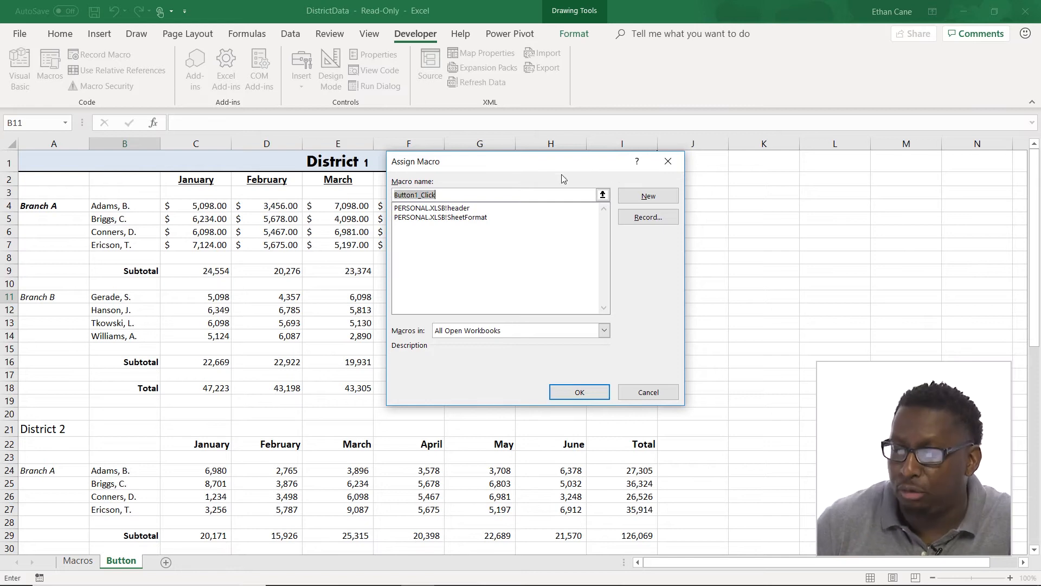
Dismiss the Assign Macro prompt, leaving Button 1 near cell L1 with no macro
left_click(578, 392)
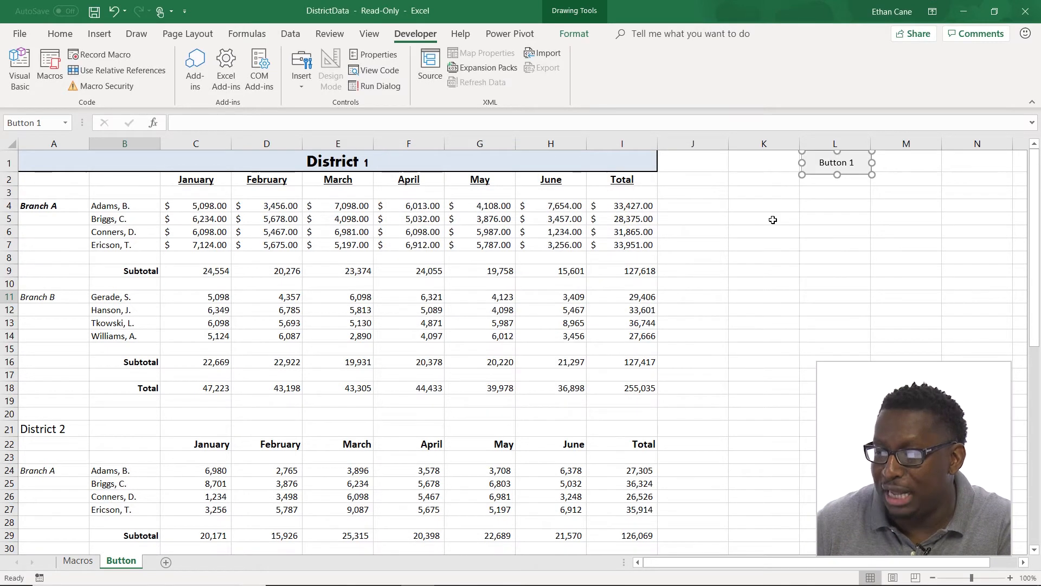
Relabel the button 'Insert Arrowmar Header' and resize it so the label fits
double_click(835, 162)
type("Insert Arrowmar Header")
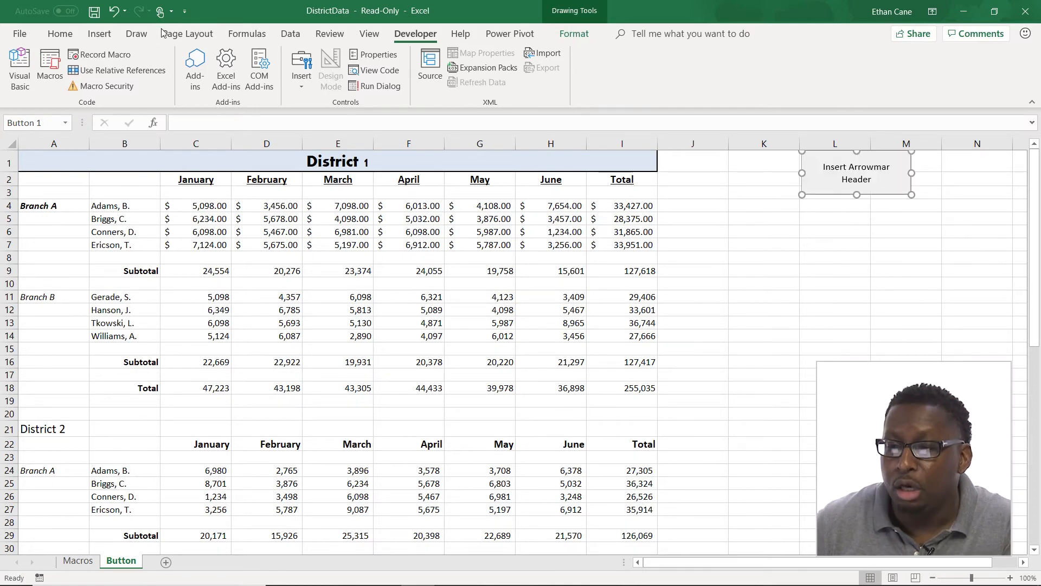
left_click(60, 33)
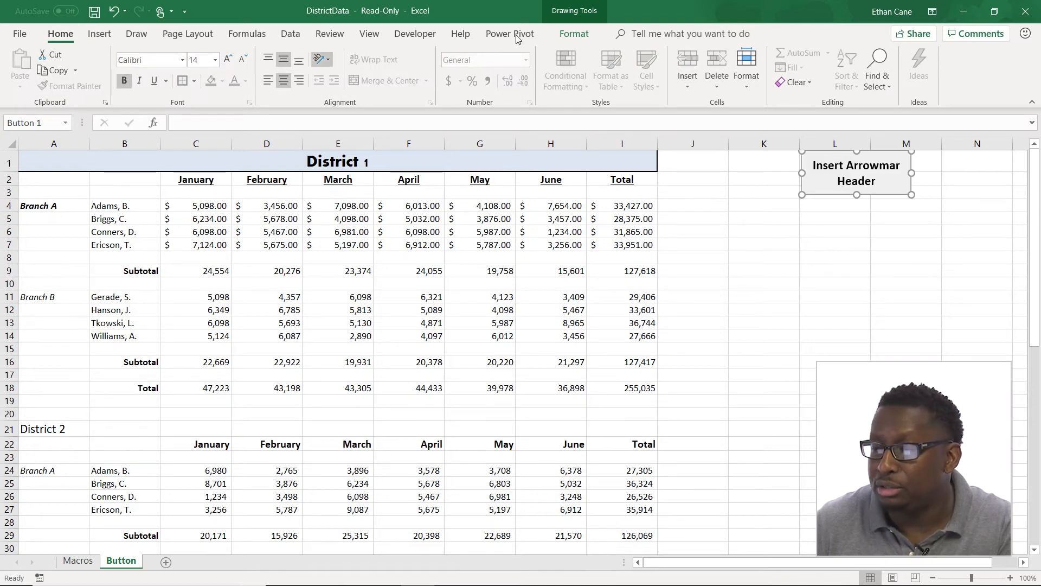
Make the button label bold at size 14 and show its shape formatting options
left_click(573, 34)
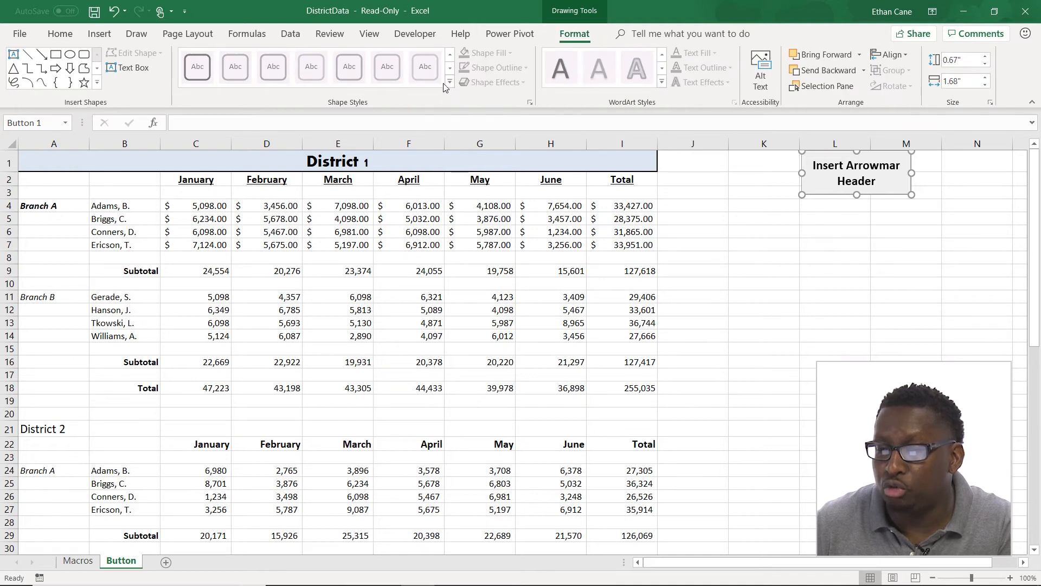
mouse_move(771, 102)
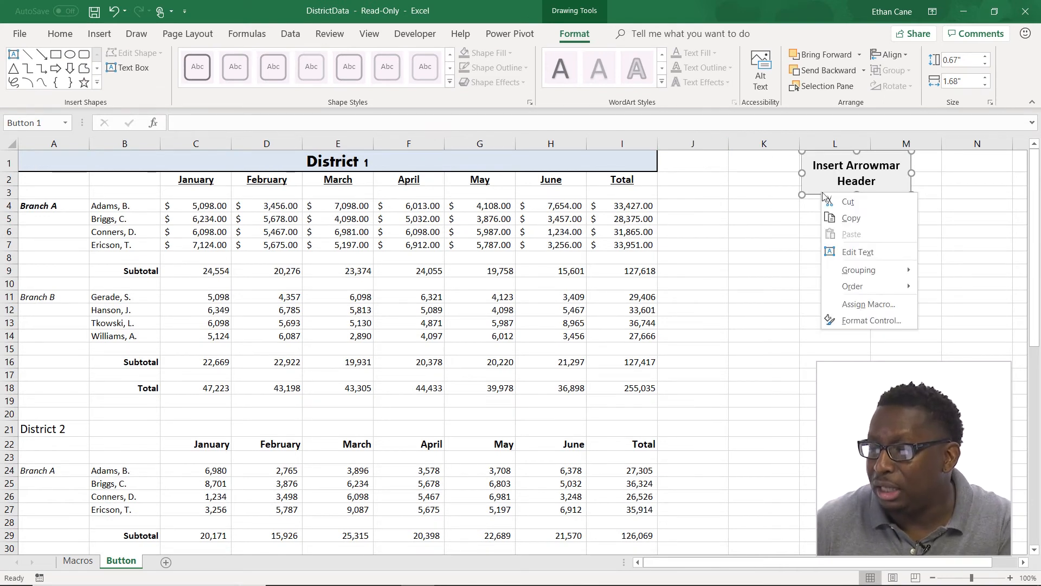
mouse_move(868, 303)
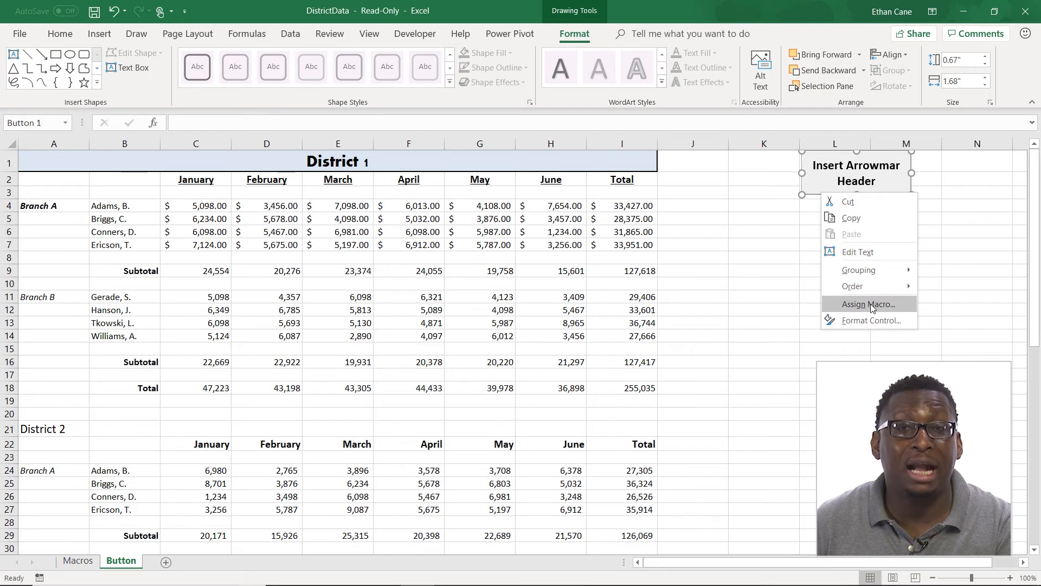
Assign the PERSONAL.XLSB!header macro to the Insert Arrowmar Header button
left_click(873, 319)
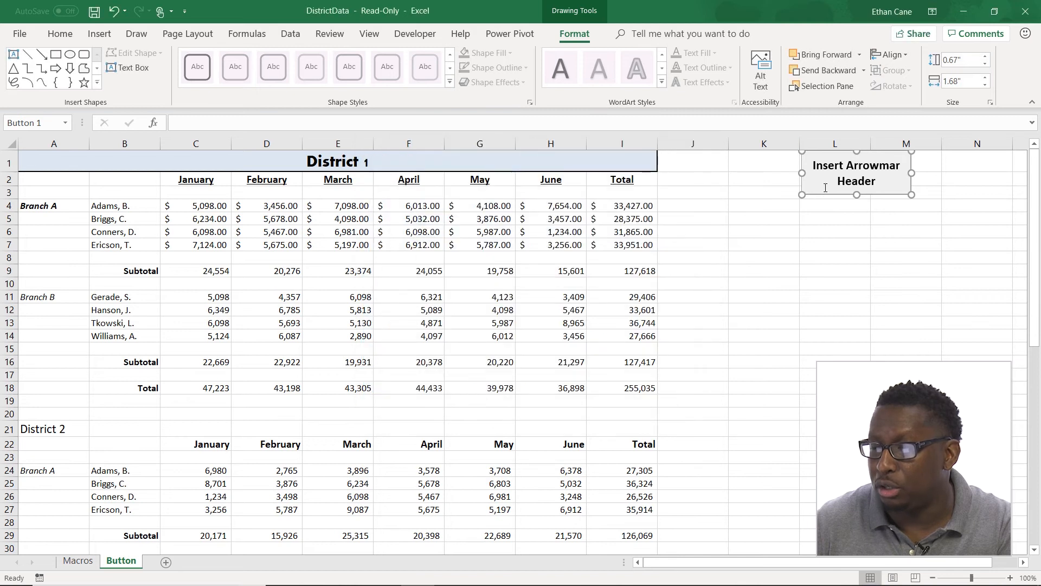
right_click(856, 176)
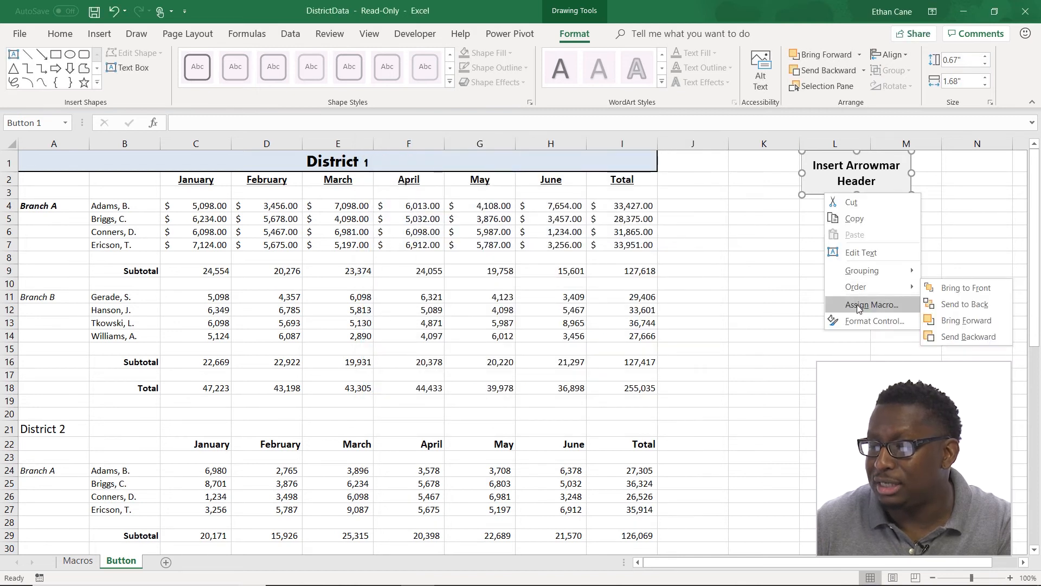
left_click(872, 303)
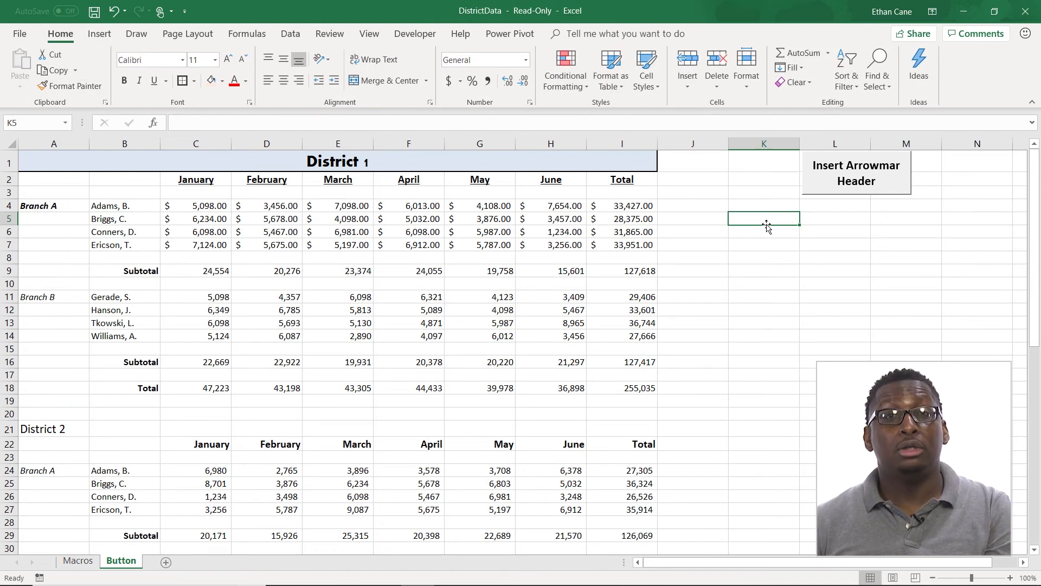
mouse_move(856, 194)
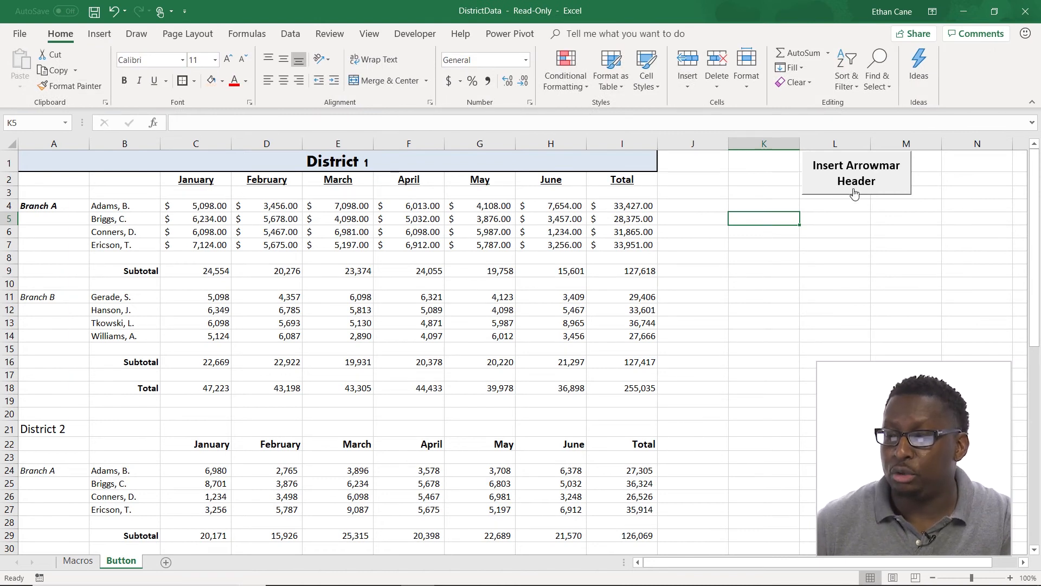
mouse_move(847, 192)
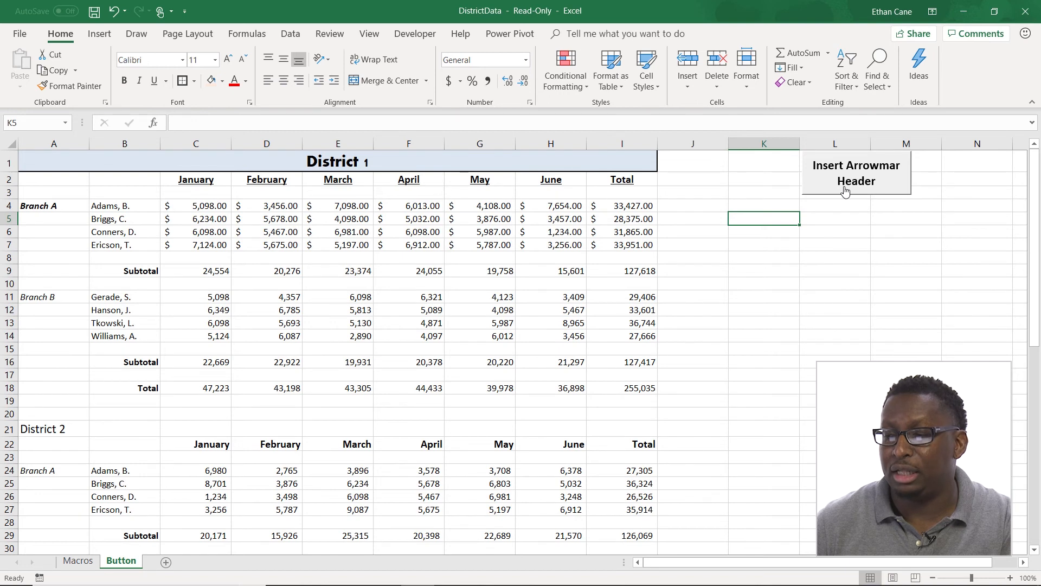
Run the header macro from the button, inserting 'Arrowmar INC. 12/18/2018' above District 1
left_click(856, 173)
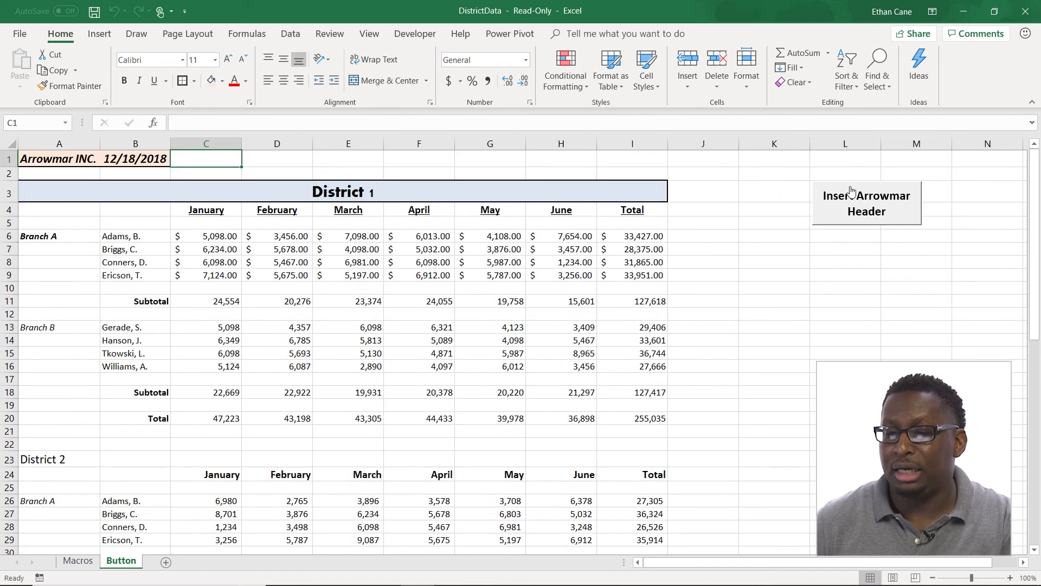